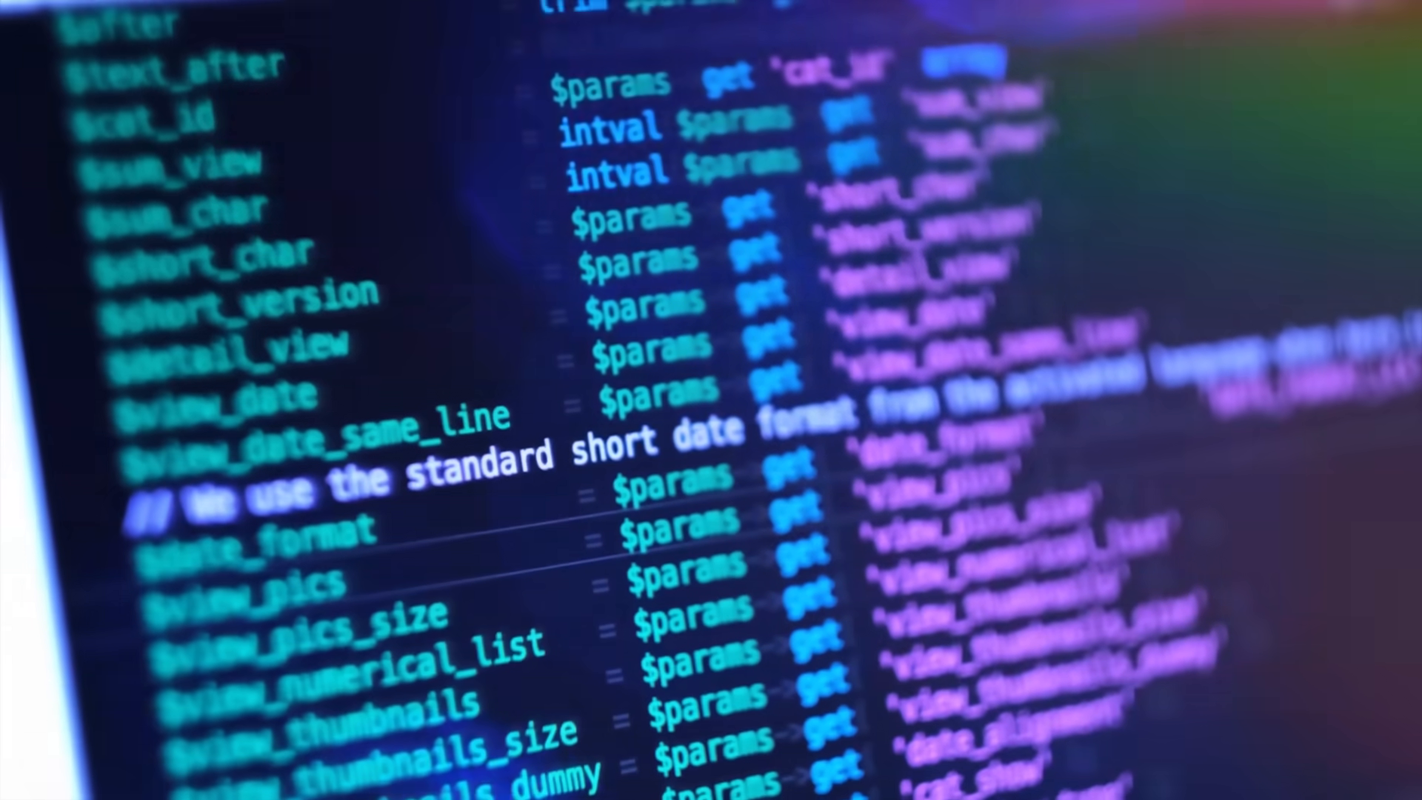
scroll("down", 3)
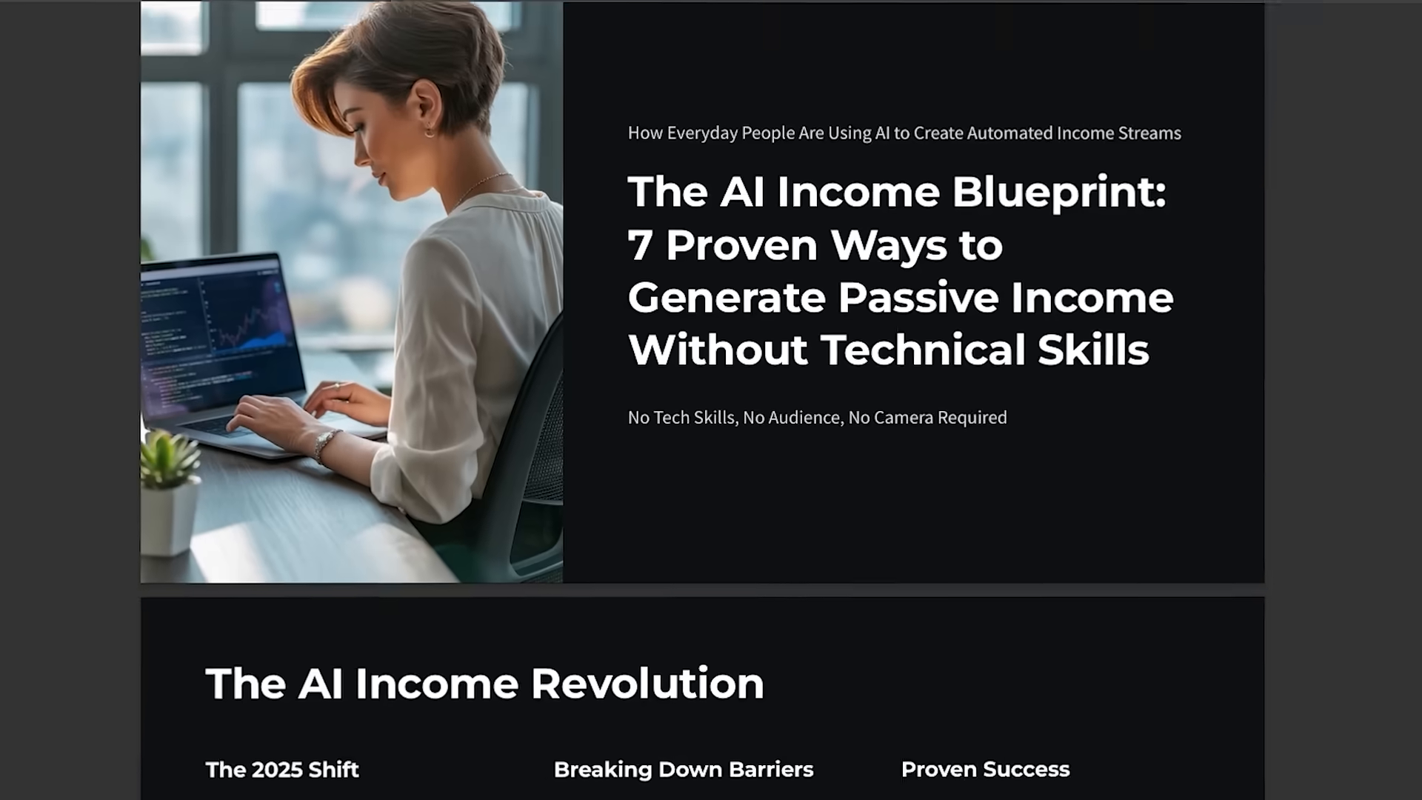
scroll("down", 3)
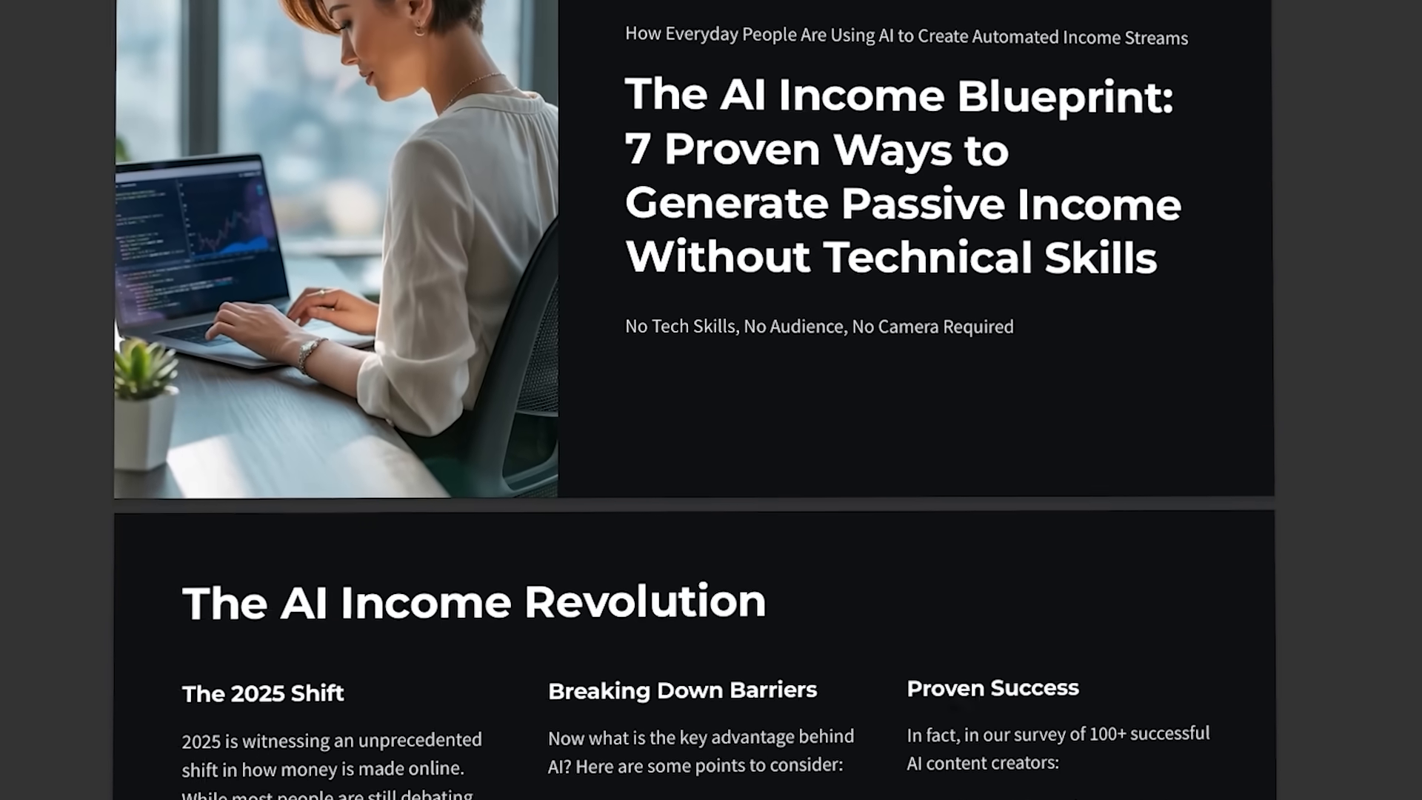
scroll("down", 3)
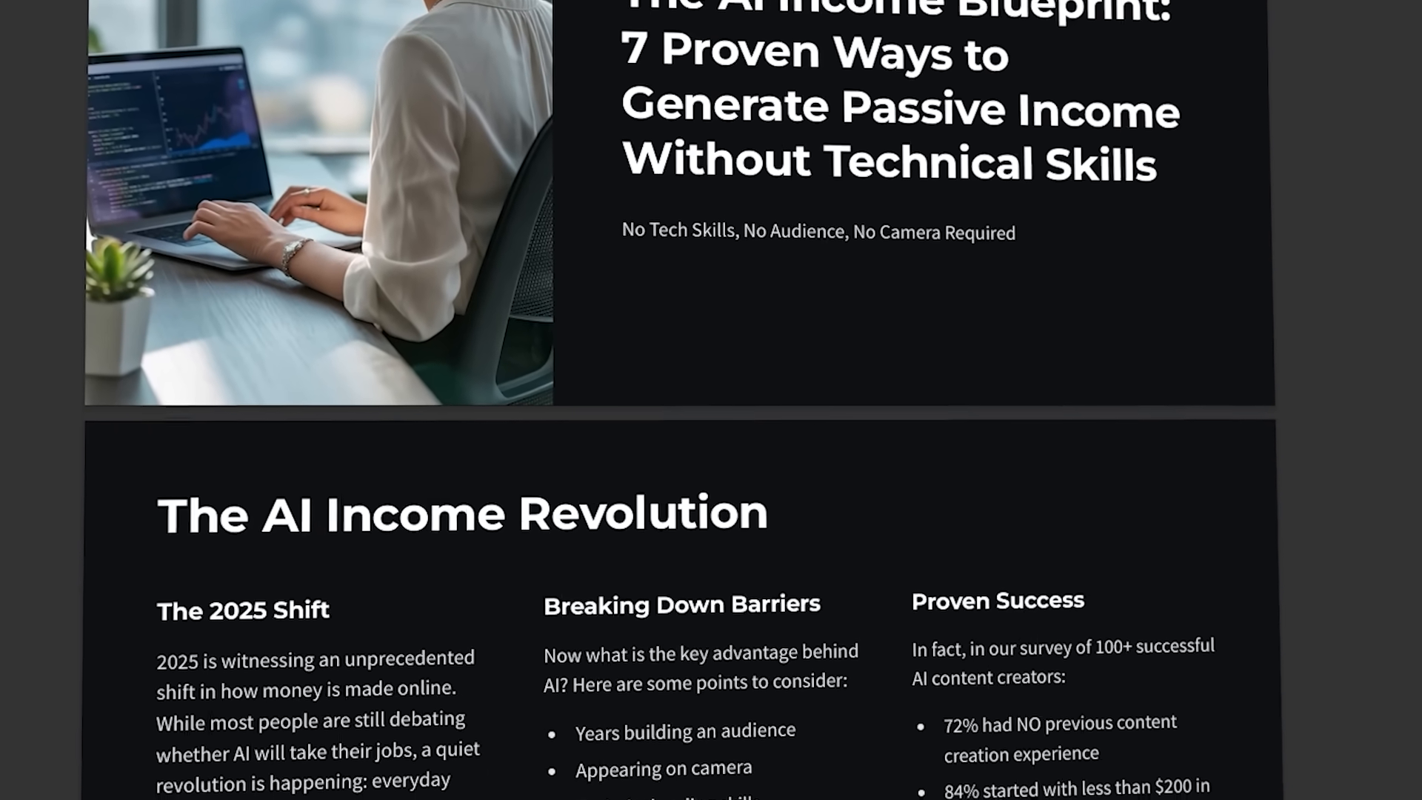
scroll("down", 3)
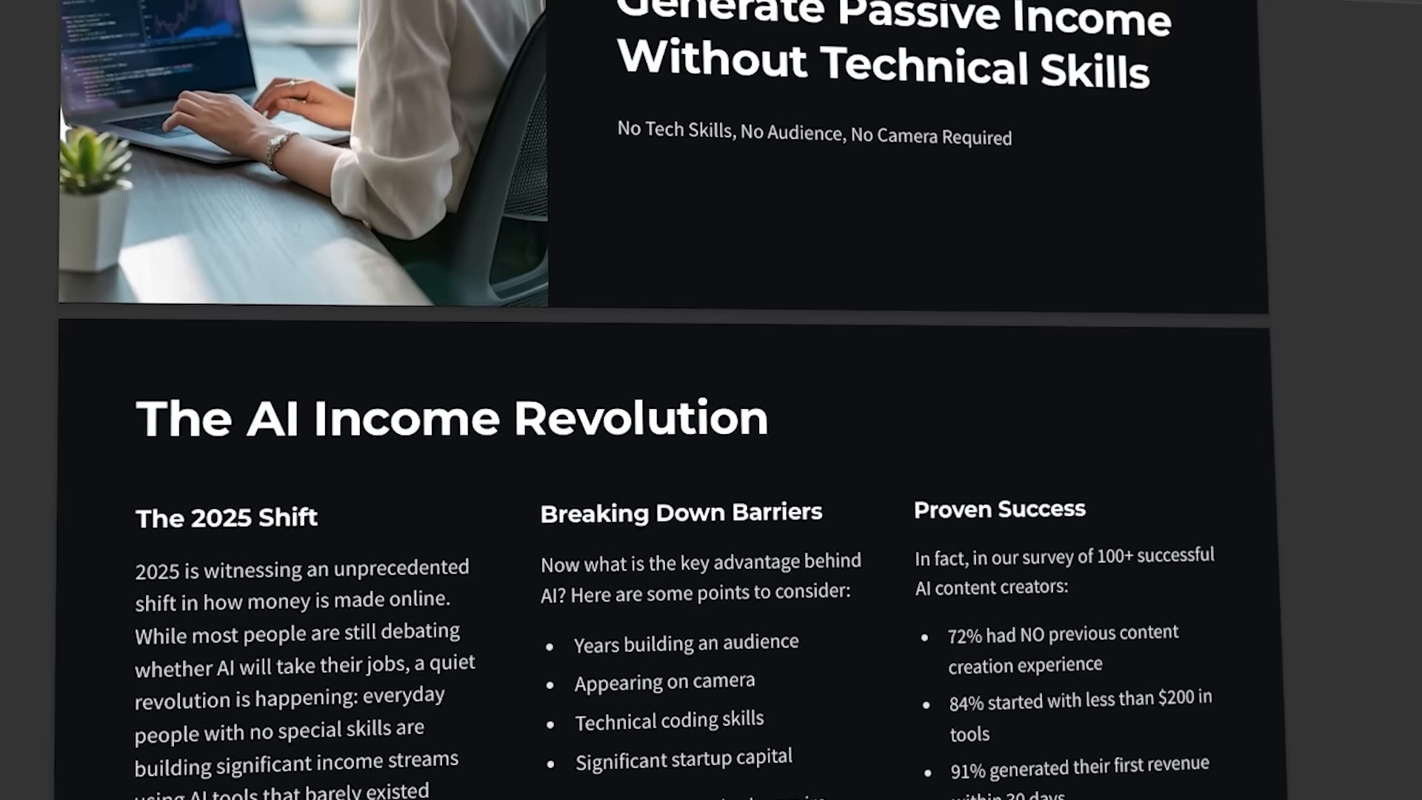
scroll("down", 3)
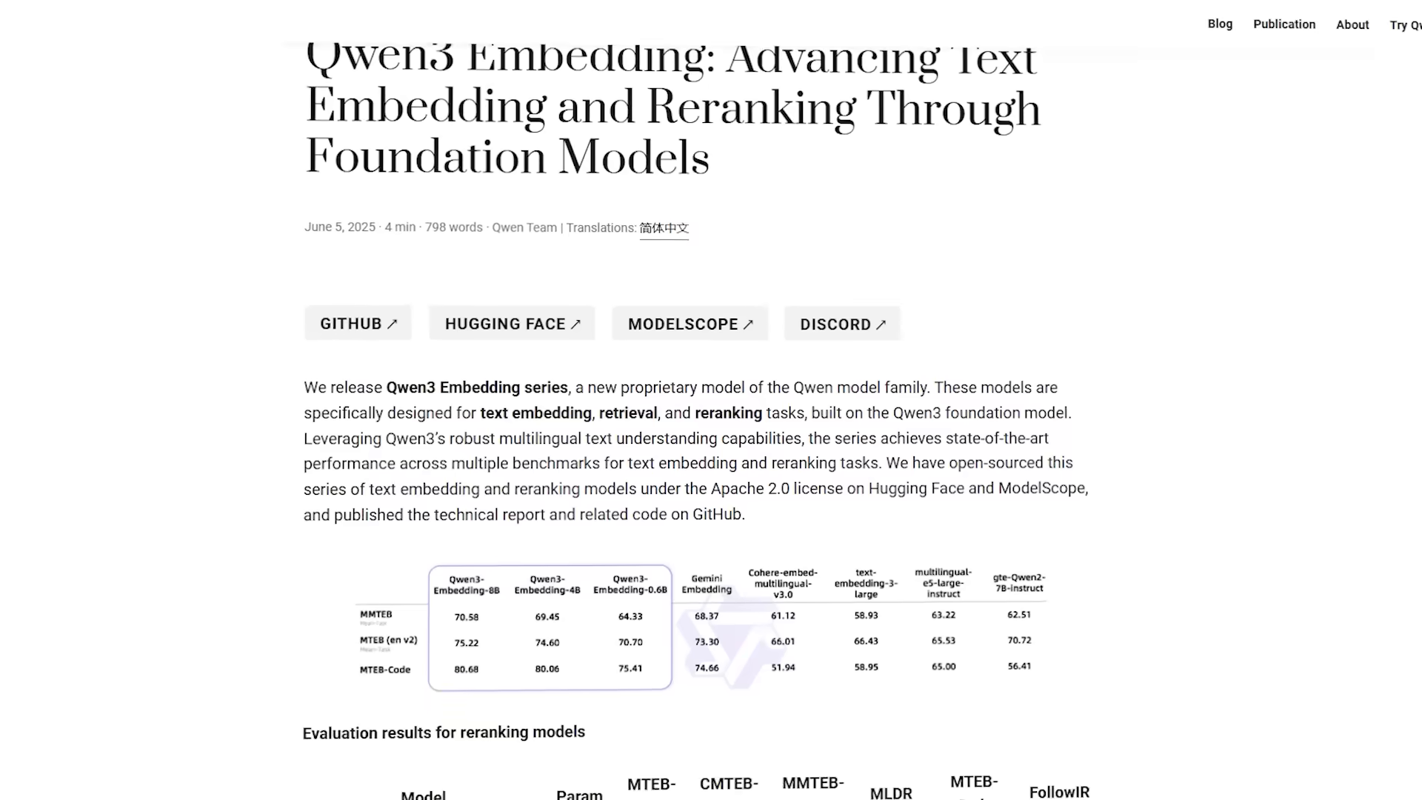
scroll("down", 3)
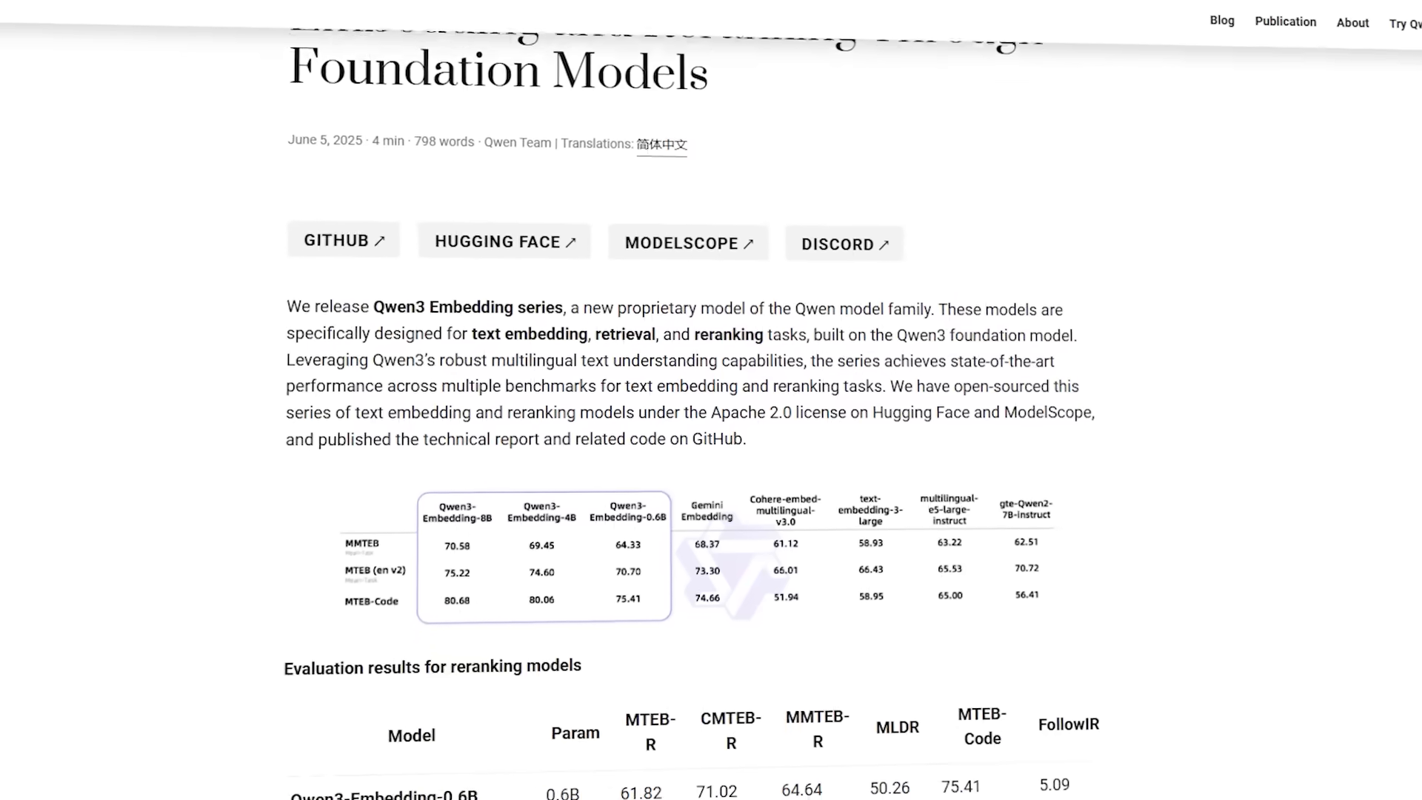
scroll("down", 3)
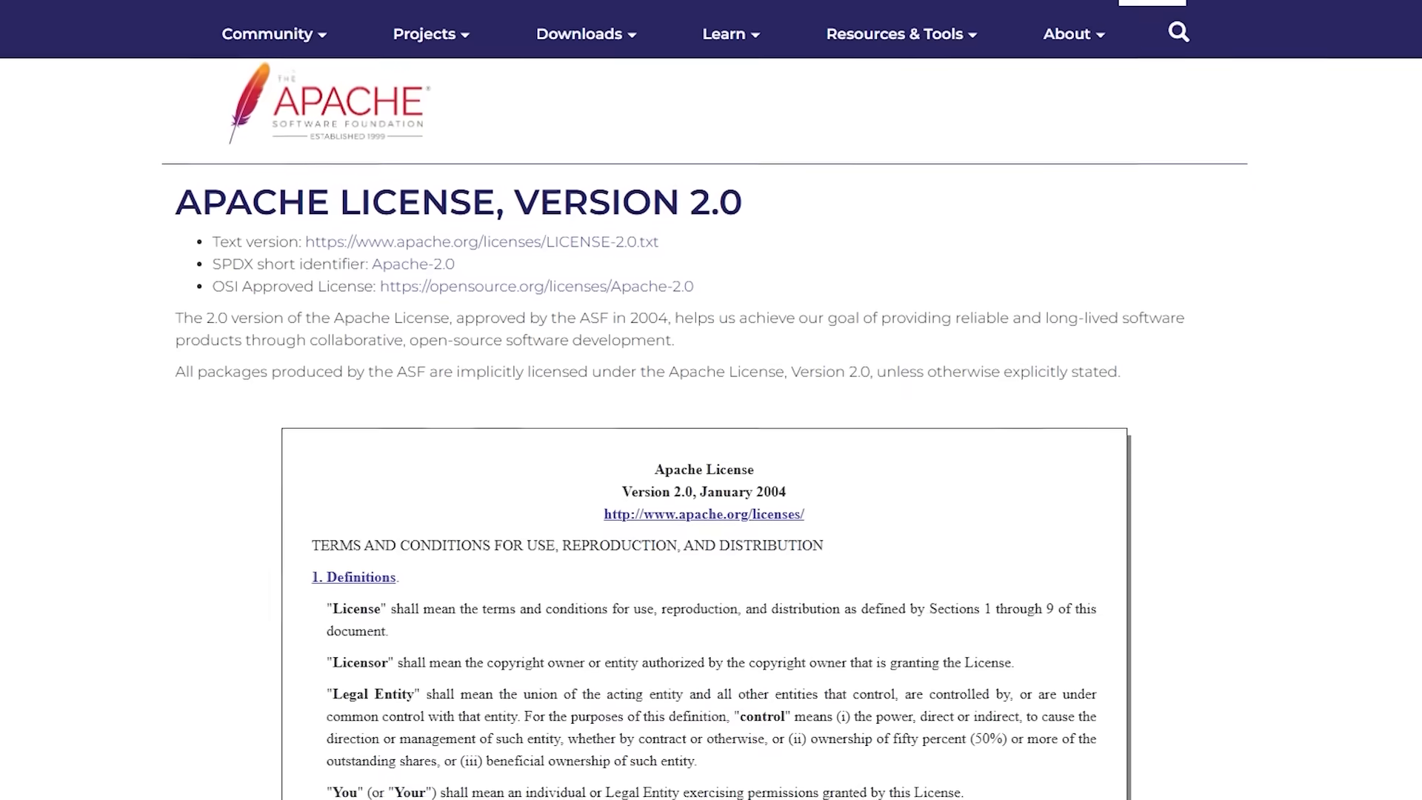
scroll("down", 3)
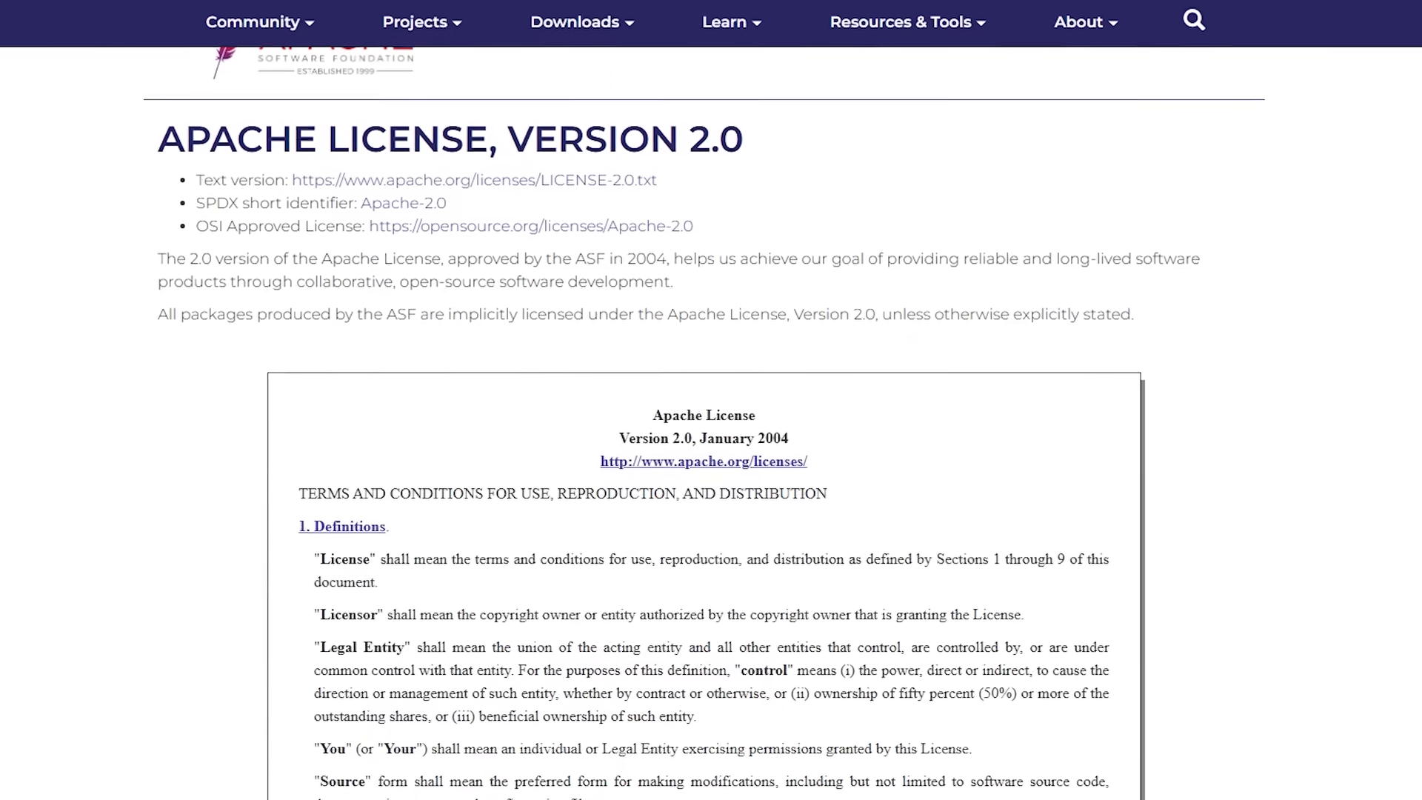